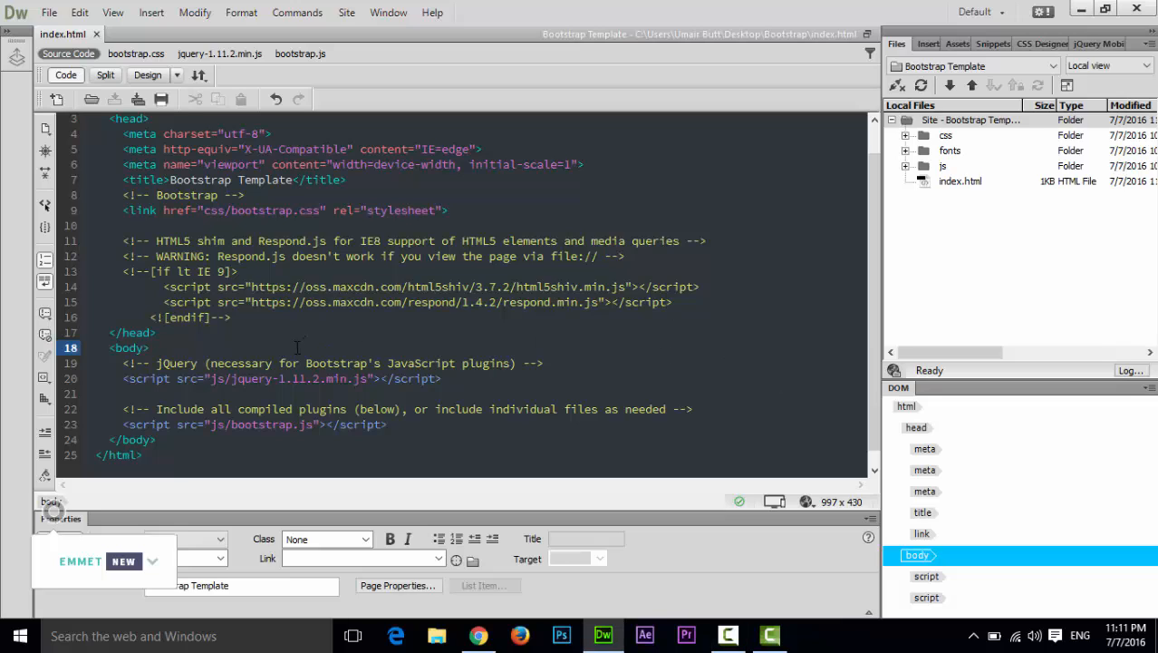
Step: Inside the body, add <div class="container"> and start a <p> tag within it
{"action": "left_click", "coordinate": [150, 348]}
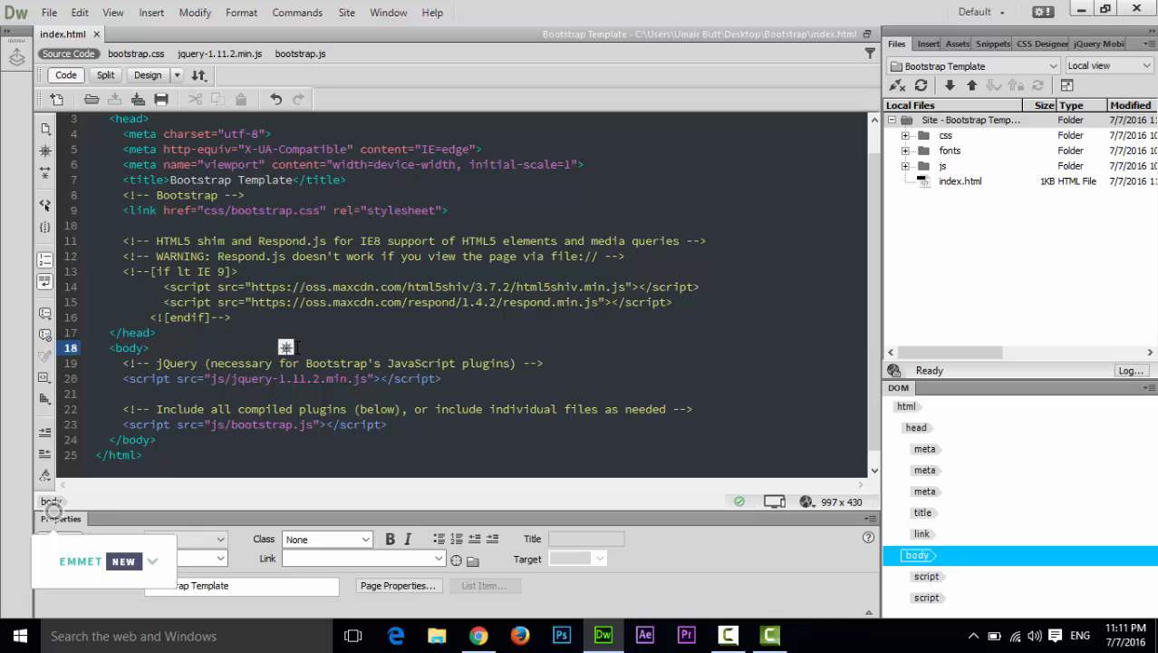
{"action": "left_click", "coordinate": [149, 347]}
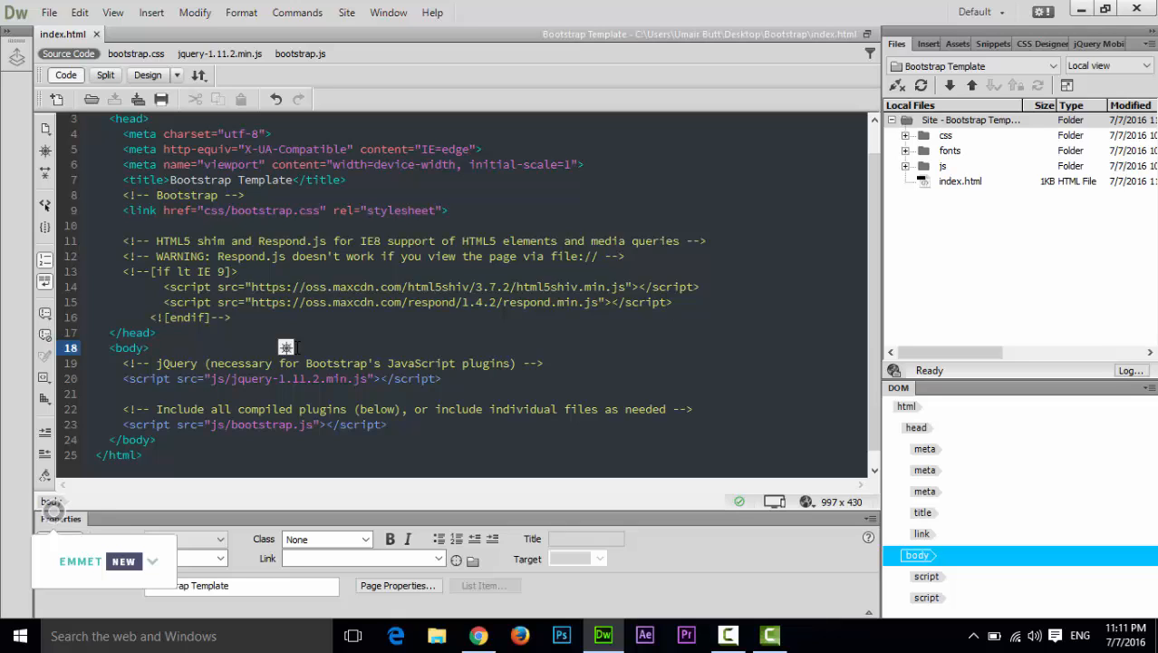
{"action": "left_click", "coordinate": [150, 347]}
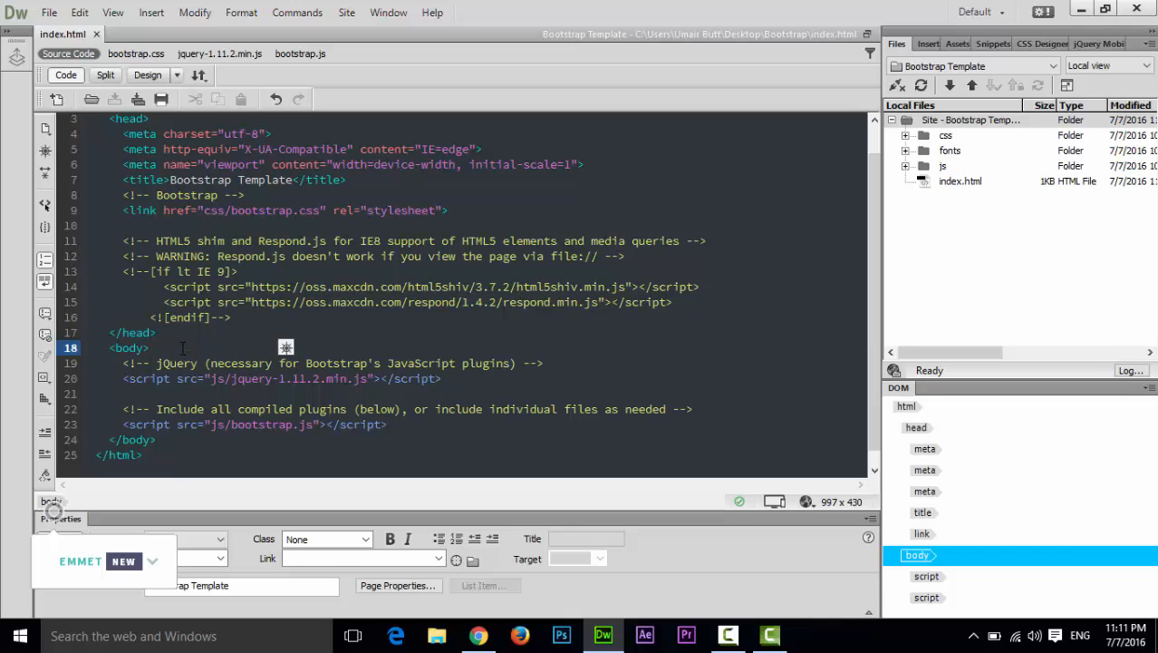
{"action": "left_click", "coordinate": [149, 347]}
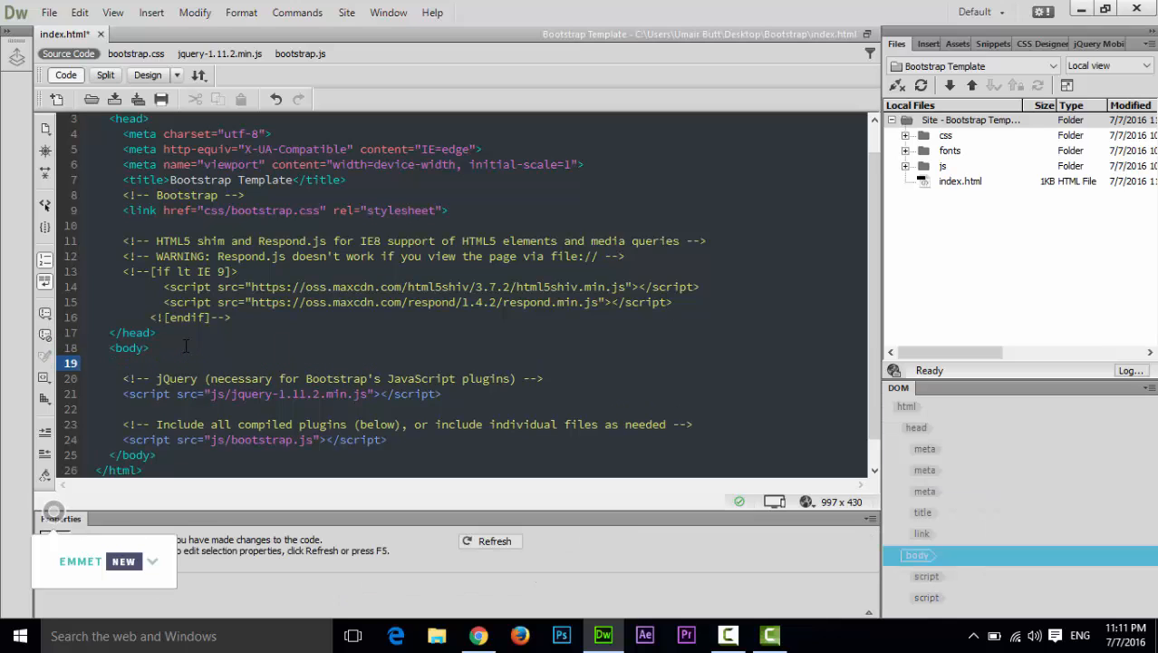
{"action": "type", "text": "<"}
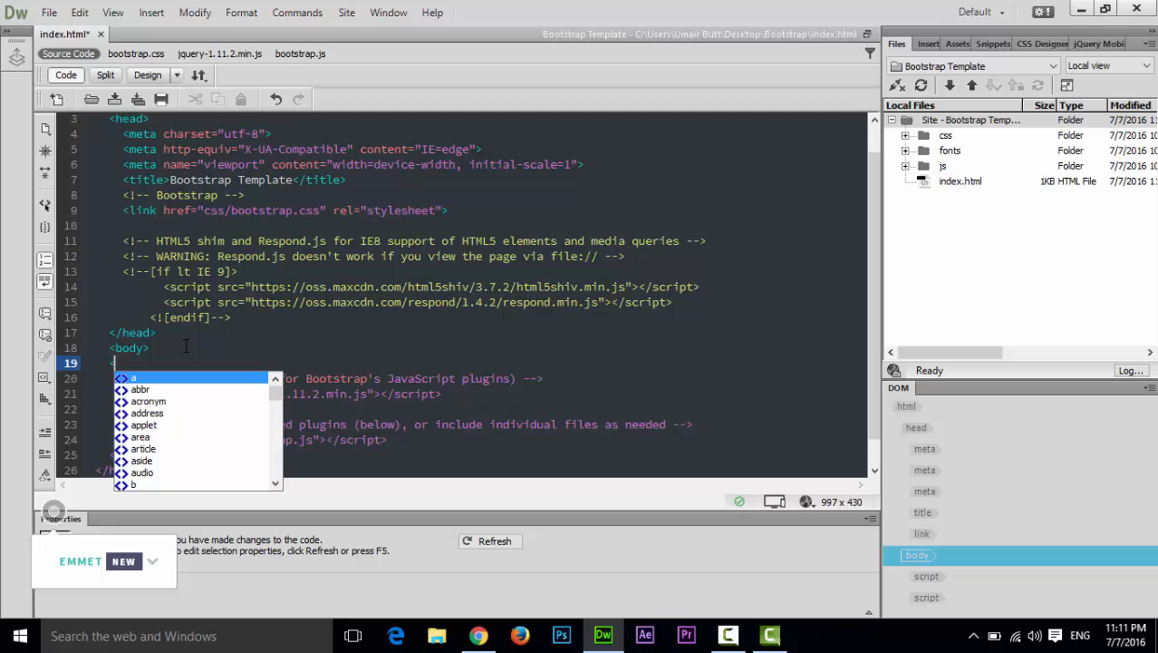
{"action": "type", "text": "div class=\"d"}
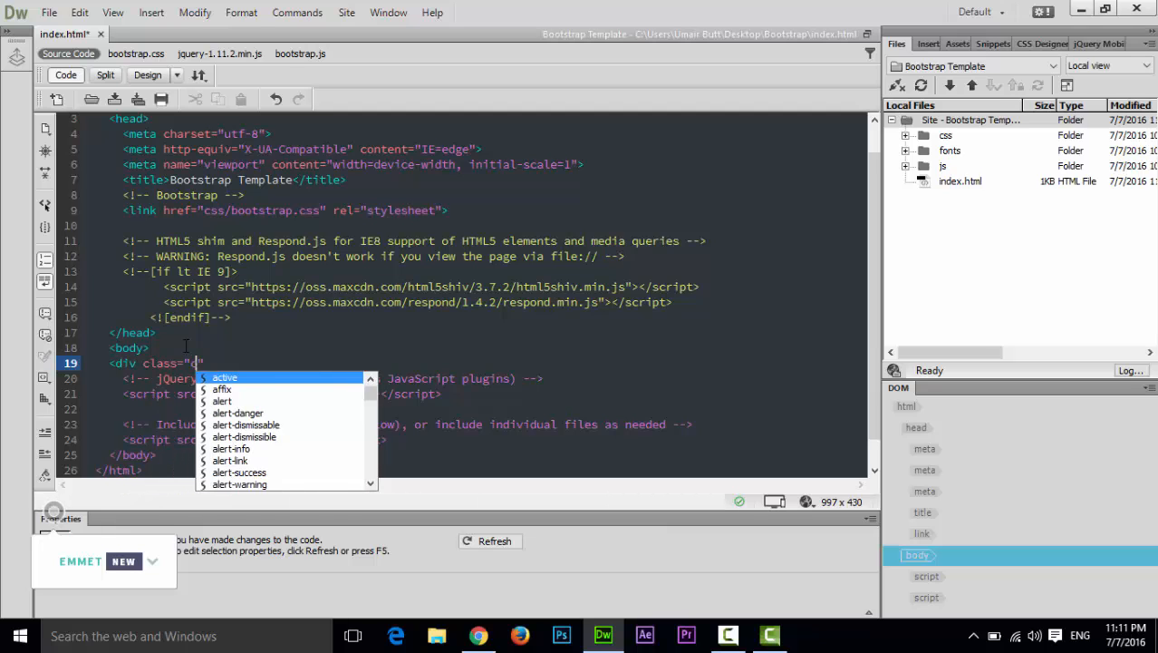
{"action": "type", "text": "container"}
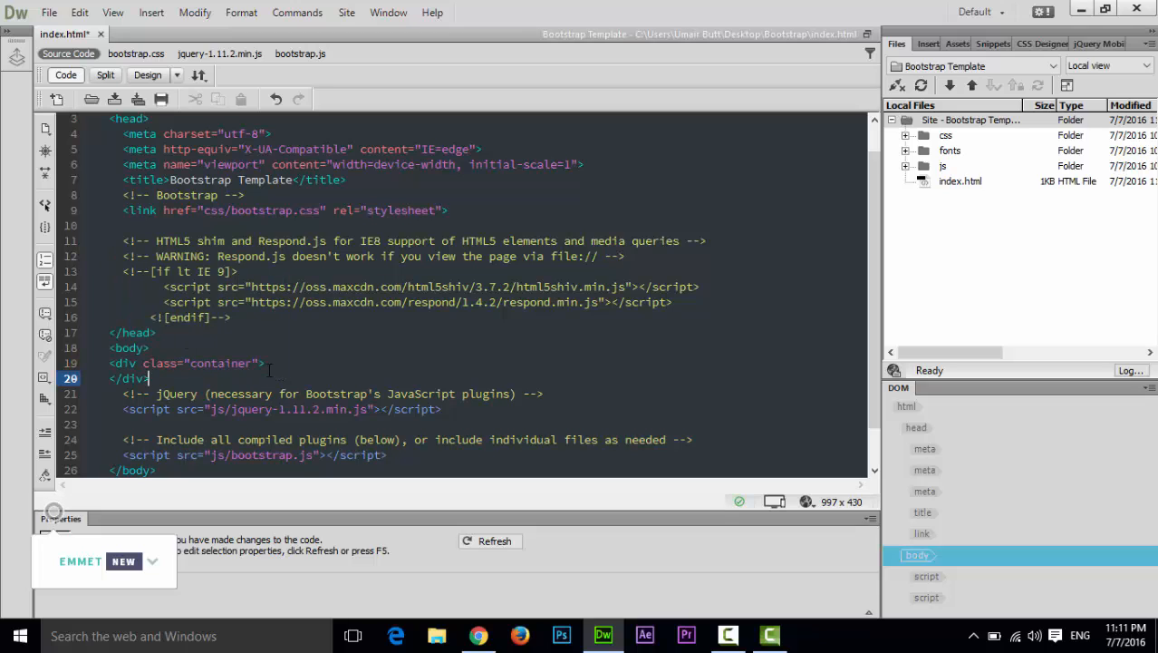
{"action": "key", "text": "enter"}
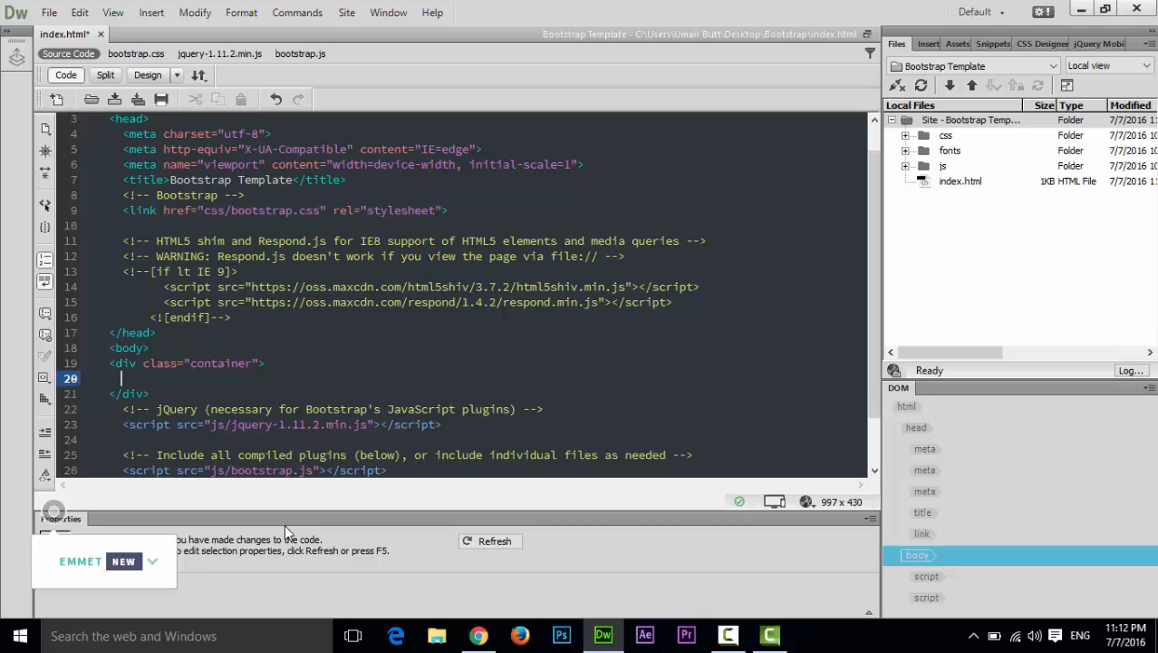
{"action": "type", "text": "<p>"}
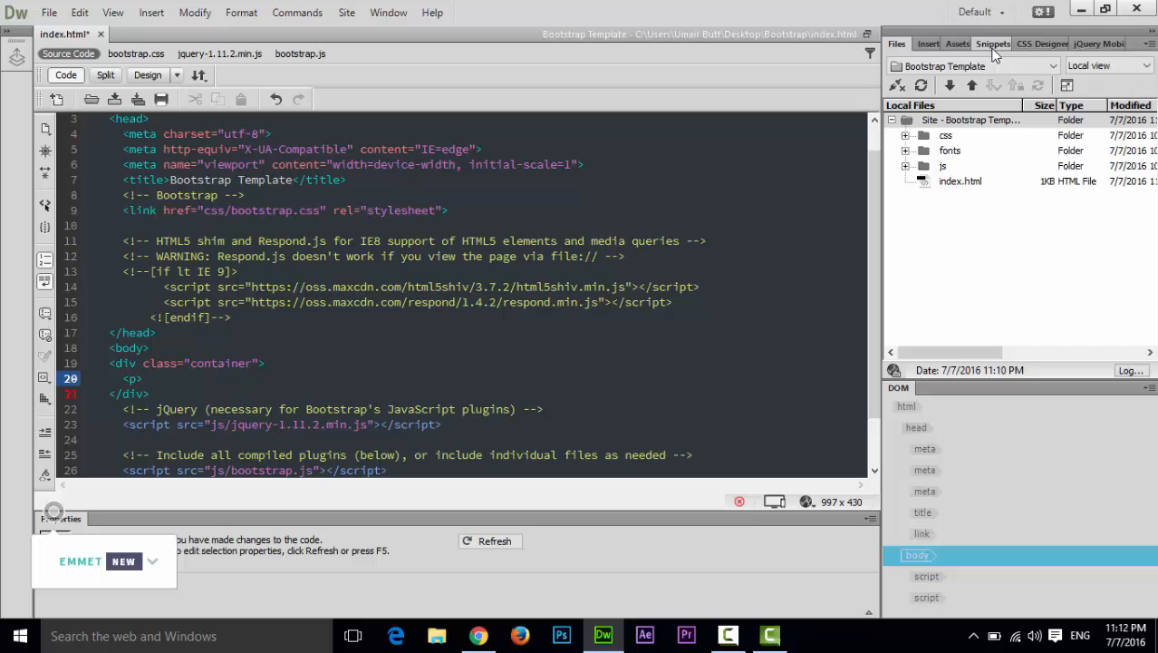
Step: Show the Snippets panel and expand its HTML_Snippets folder
{"action": "left_click", "coordinate": [988, 44]}
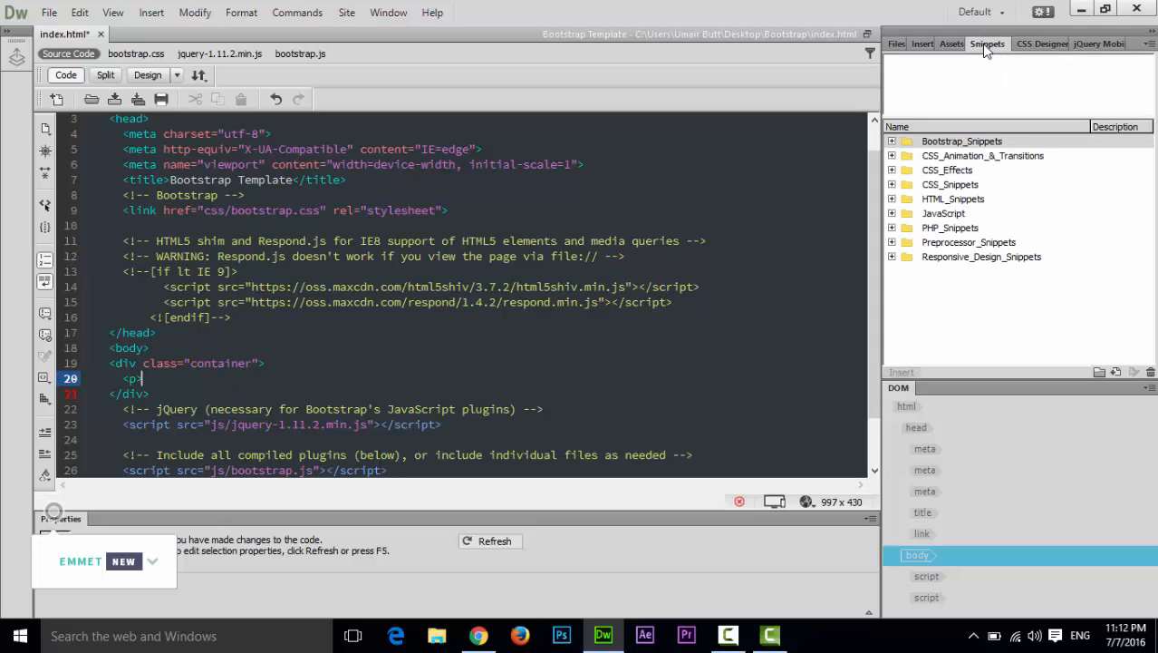
{"action": "left_click", "coordinate": [388, 12]}
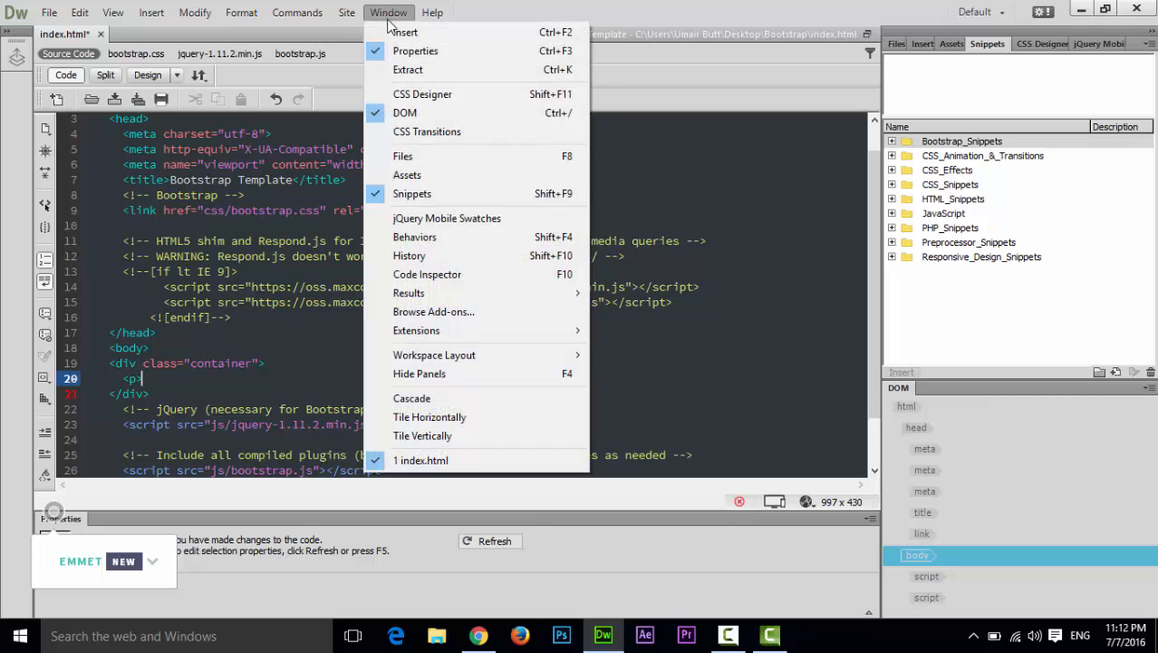
{"action": "mouse_move", "coordinate": [412, 193]}
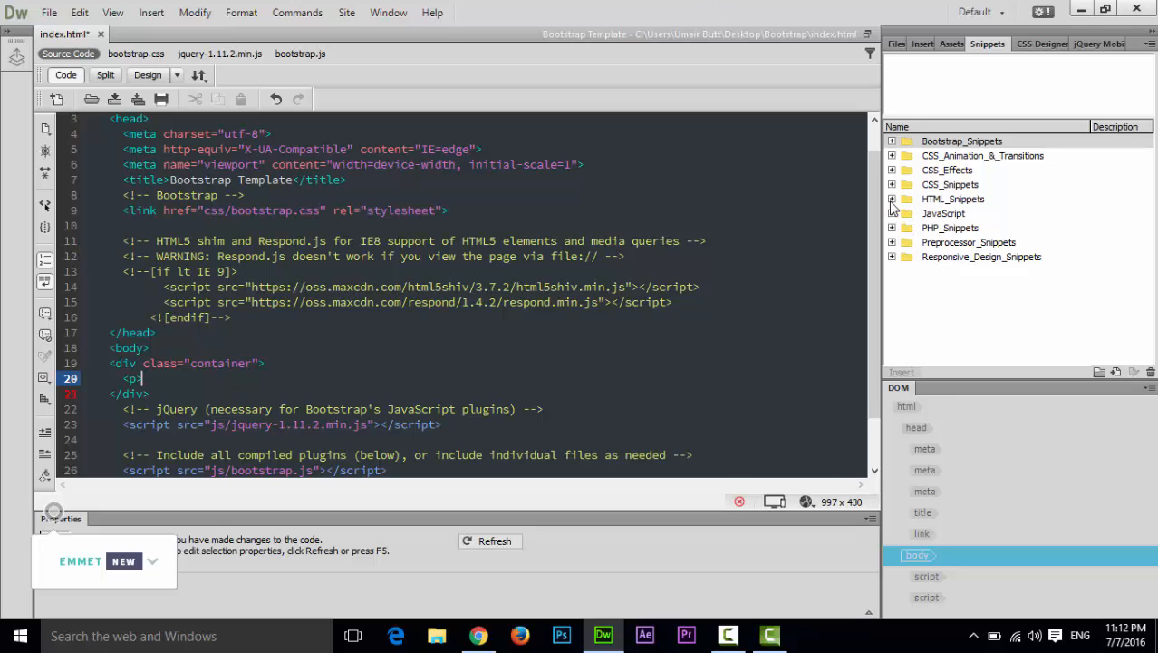
{"action": "left_click", "coordinate": [893, 198]}
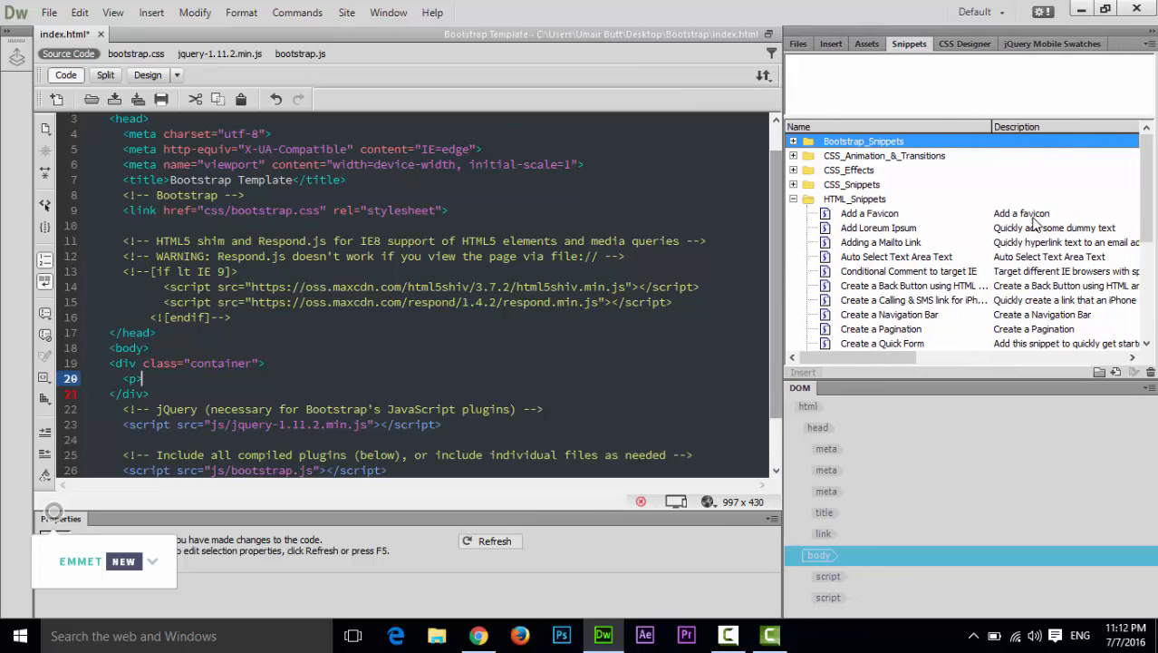
{"action": "mouse_move", "coordinate": [861, 237]}
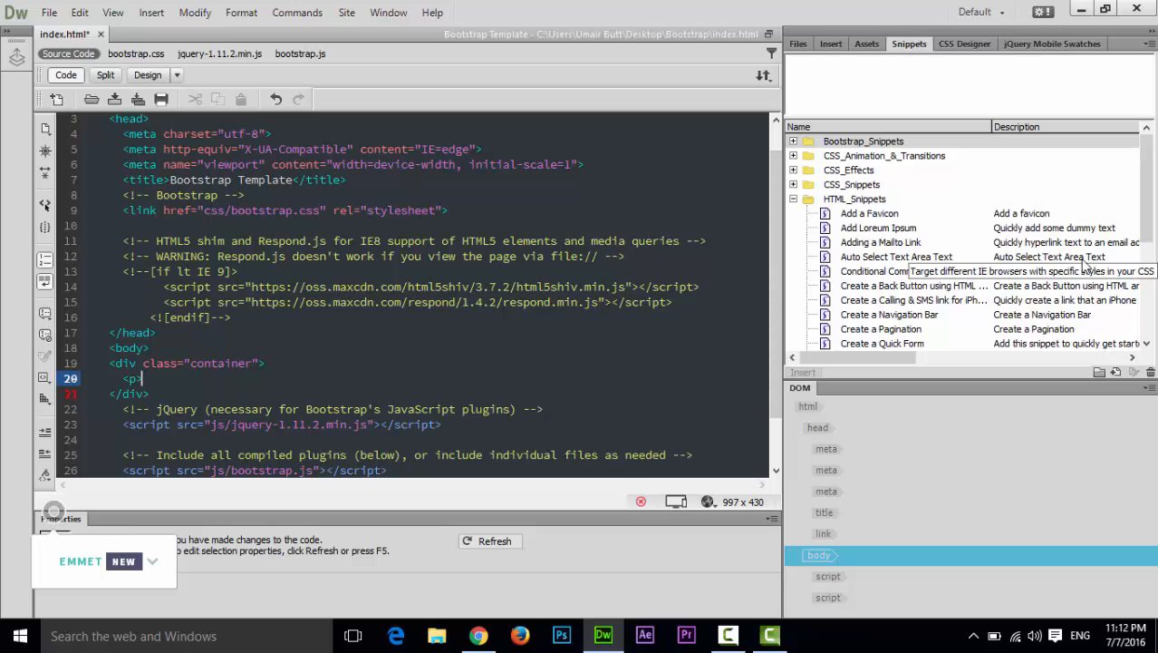
{"action": "mouse_move", "coordinate": [1088, 240]}
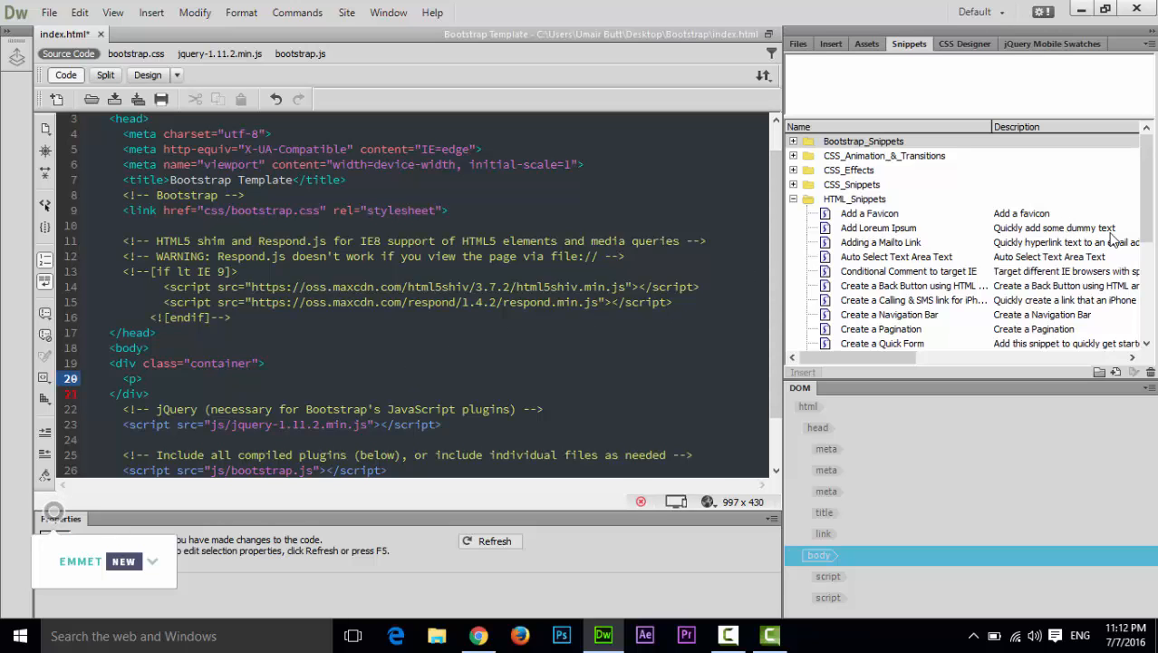
{"action": "mouse_move", "coordinate": [888, 231]}
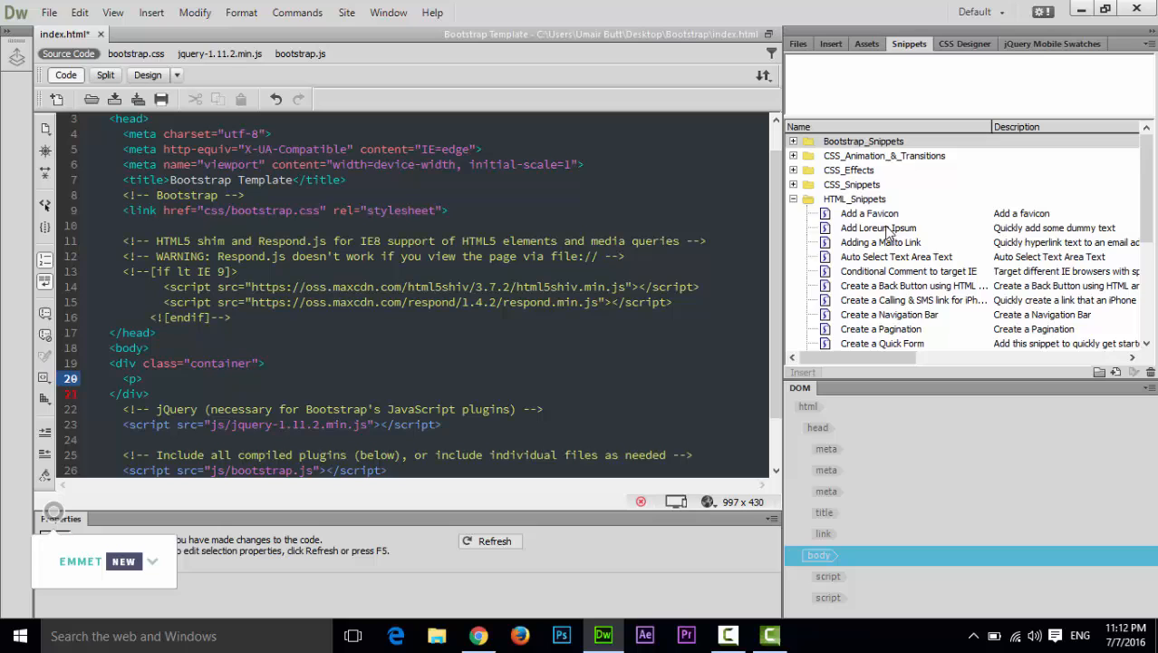
Step: Insert the Add Lorem Ipsum snippet into the container's empty paragraph
{"action": "left_click", "coordinate": [878, 227]}
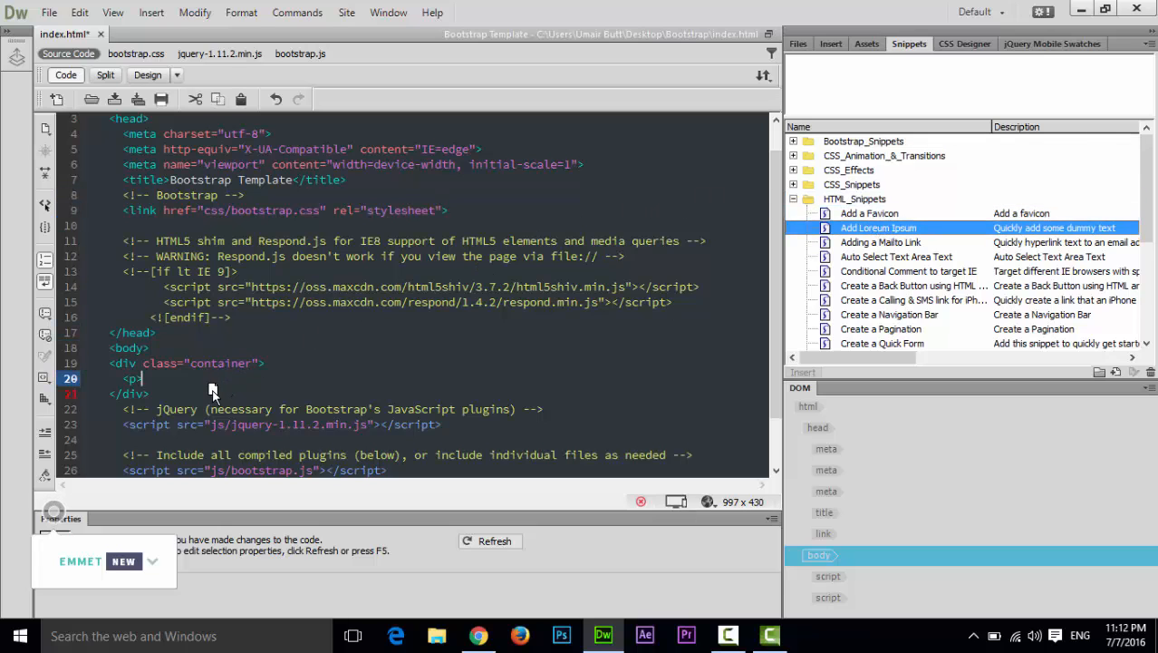
{"action": "double_click", "coordinate": [877, 227]}
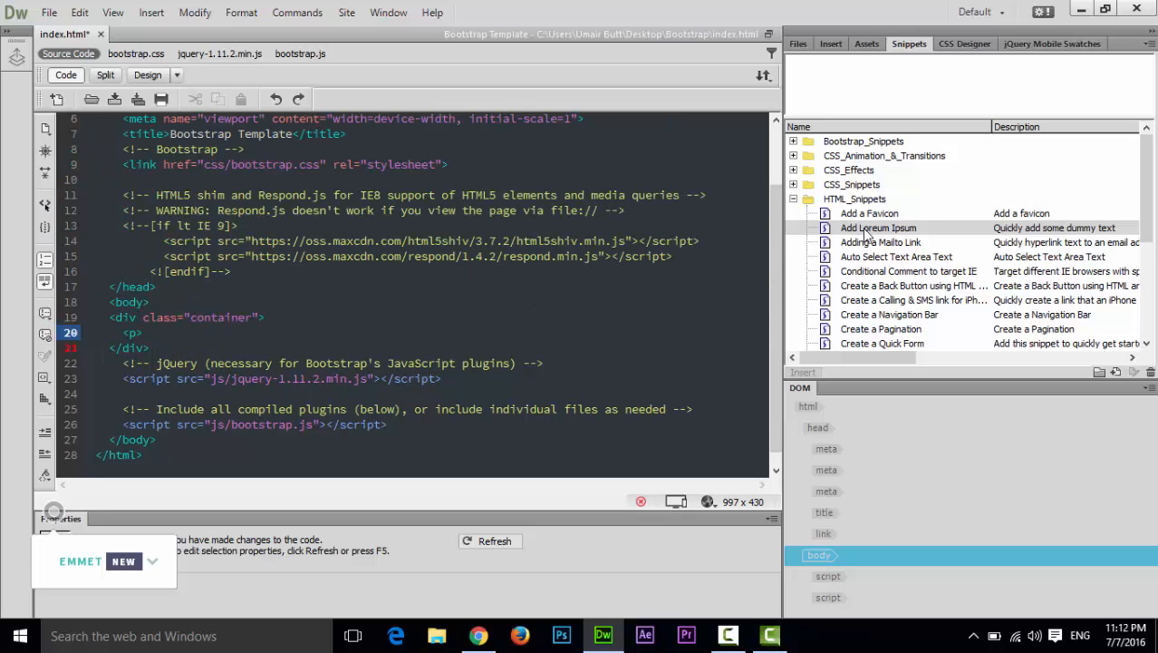
{"action": "double_click", "coordinate": [877, 228]}
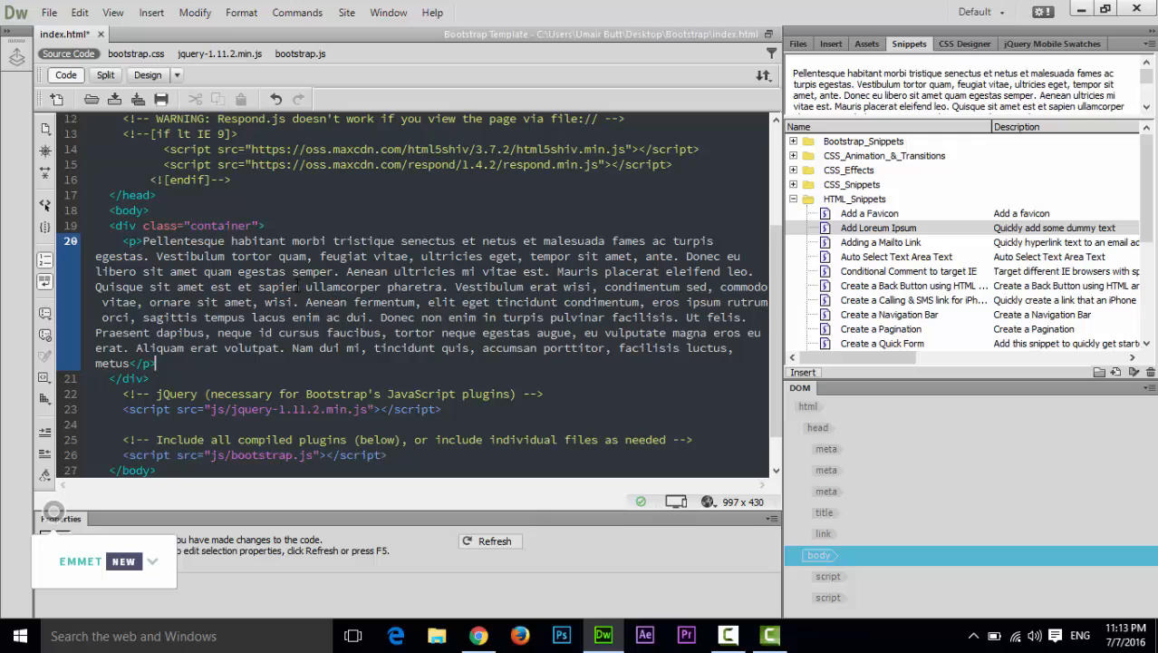
{"action": "mouse_move", "coordinate": [711, 516]}
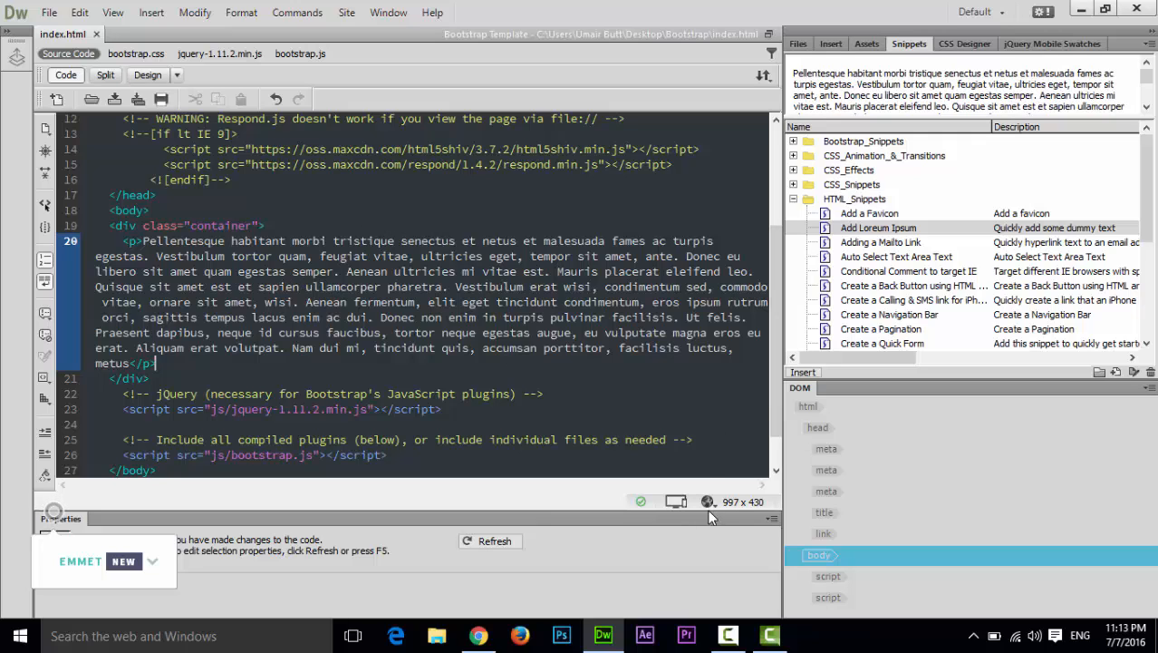
Step: Preview index.html in Google Chrome
{"action": "left_click", "coordinate": [707, 501]}
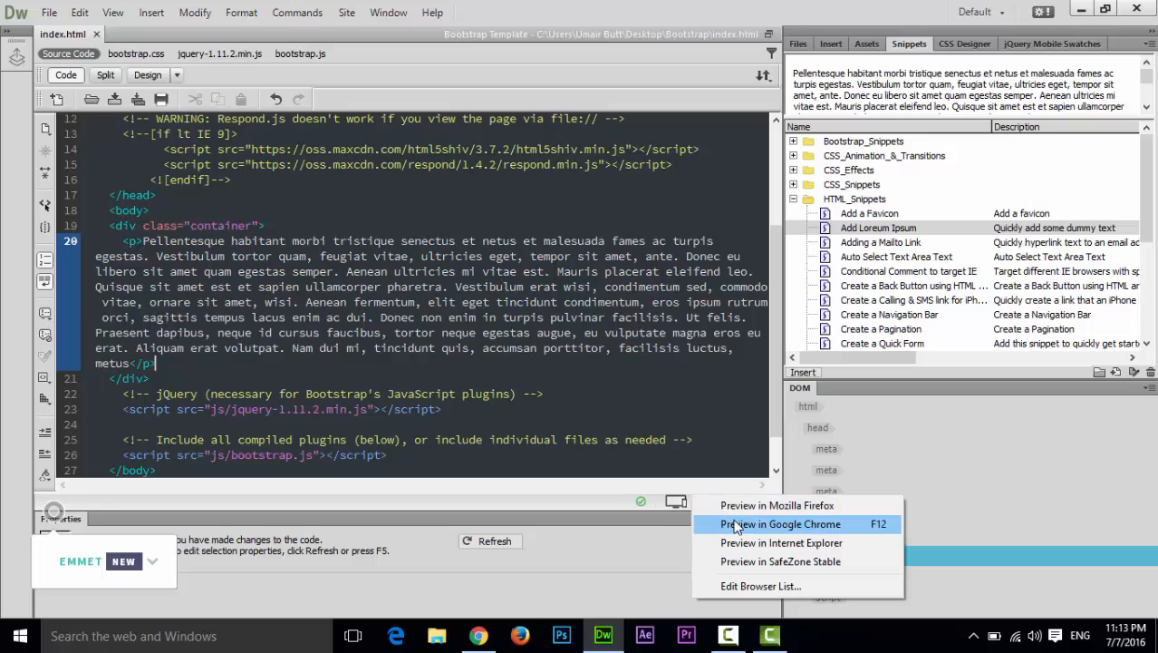
{"action": "left_click", "coordinate": [781, 524]}
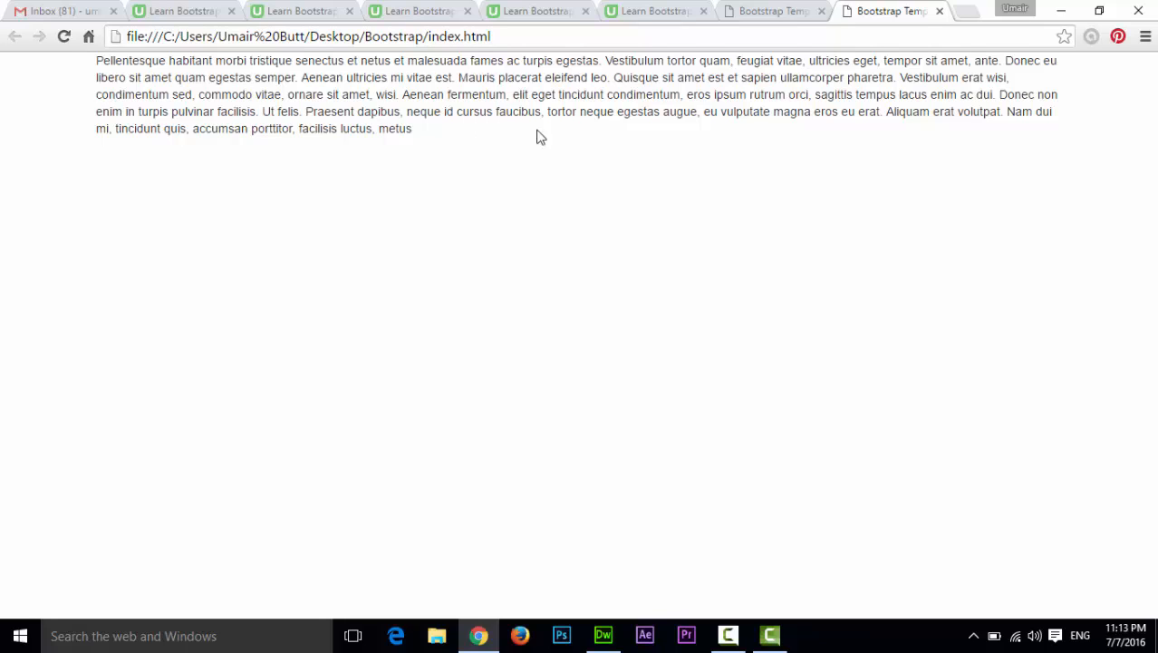
{"action": "mouse_move", "coordinate": [1126, 100]}
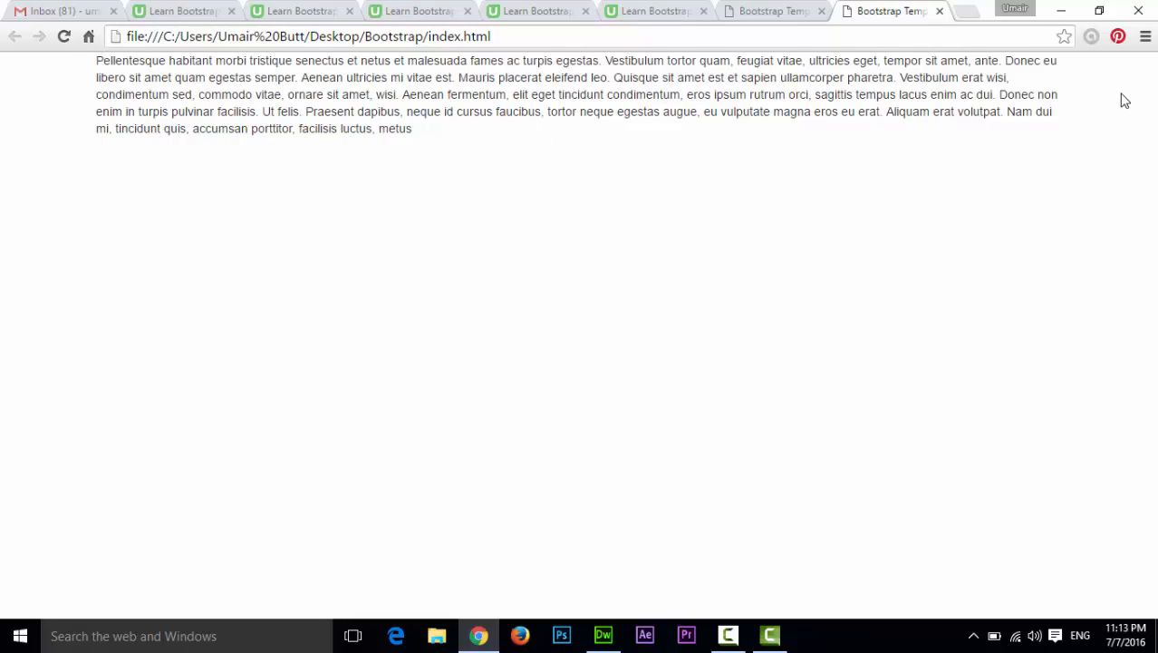
{"action": "mouse_move", "coordinate": [1120, 194]}
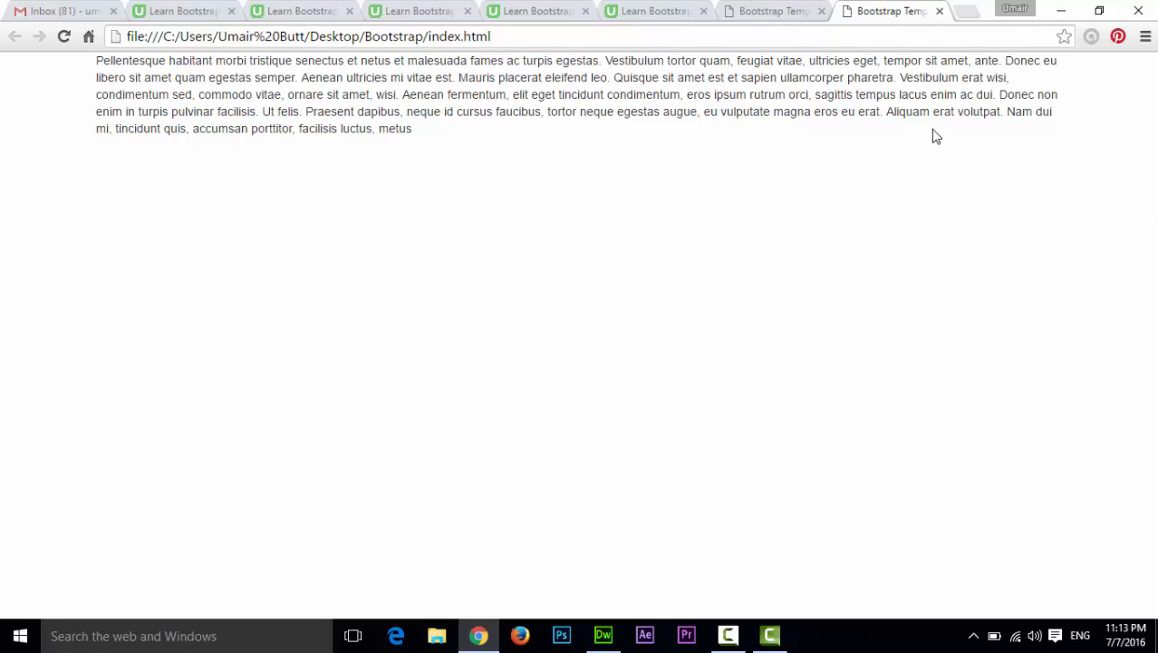
{"action": "mouse_move", "coordinate": [34, 116]}
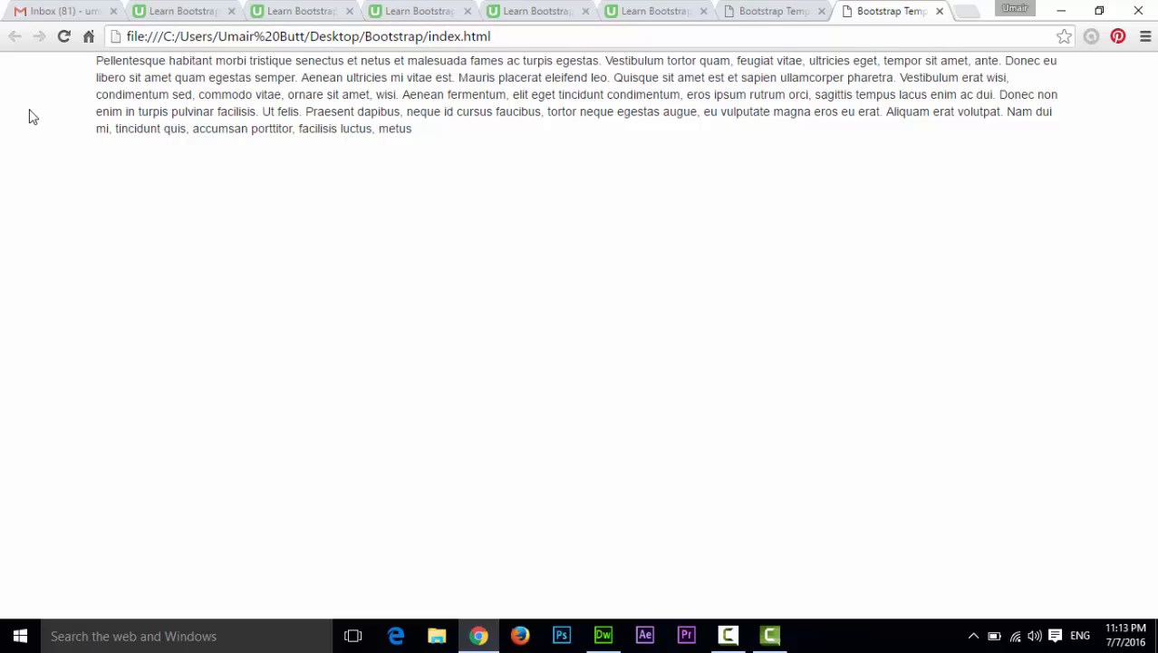
{"action": "mouse_move", "coordinate": [166, 183]}
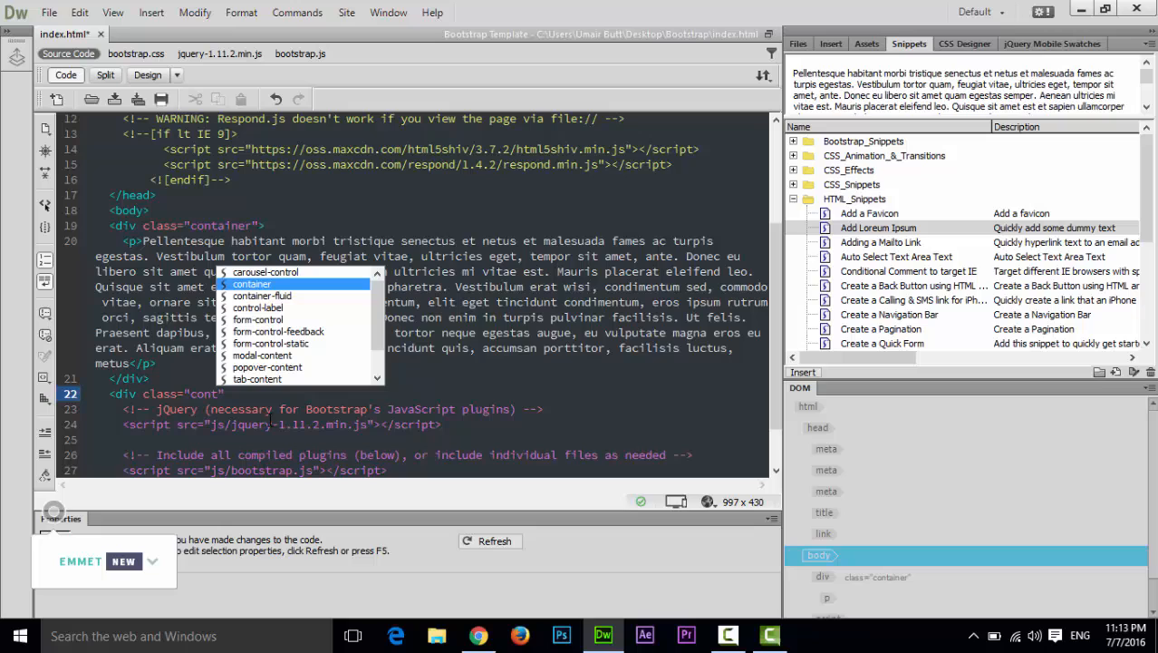
Step: Pick the container-fluid class suggestion for the second div
{"action": "key", "text": "Down"}
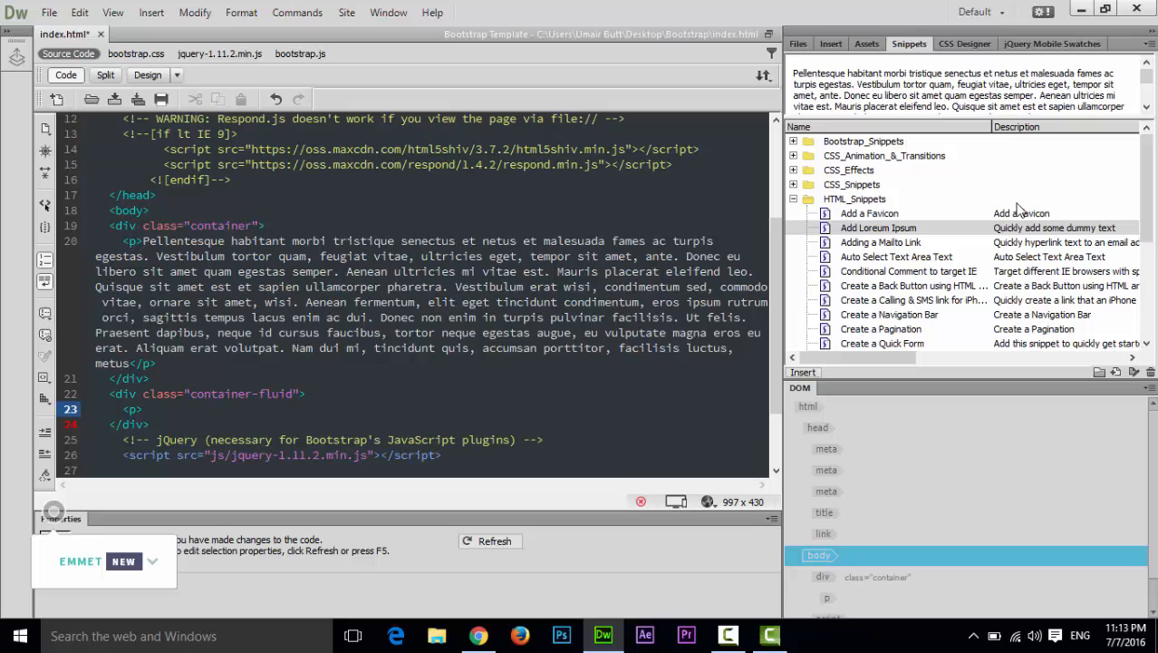
{"action": "scroll", "scroll_direction": "down", "scroll_amount": 3}
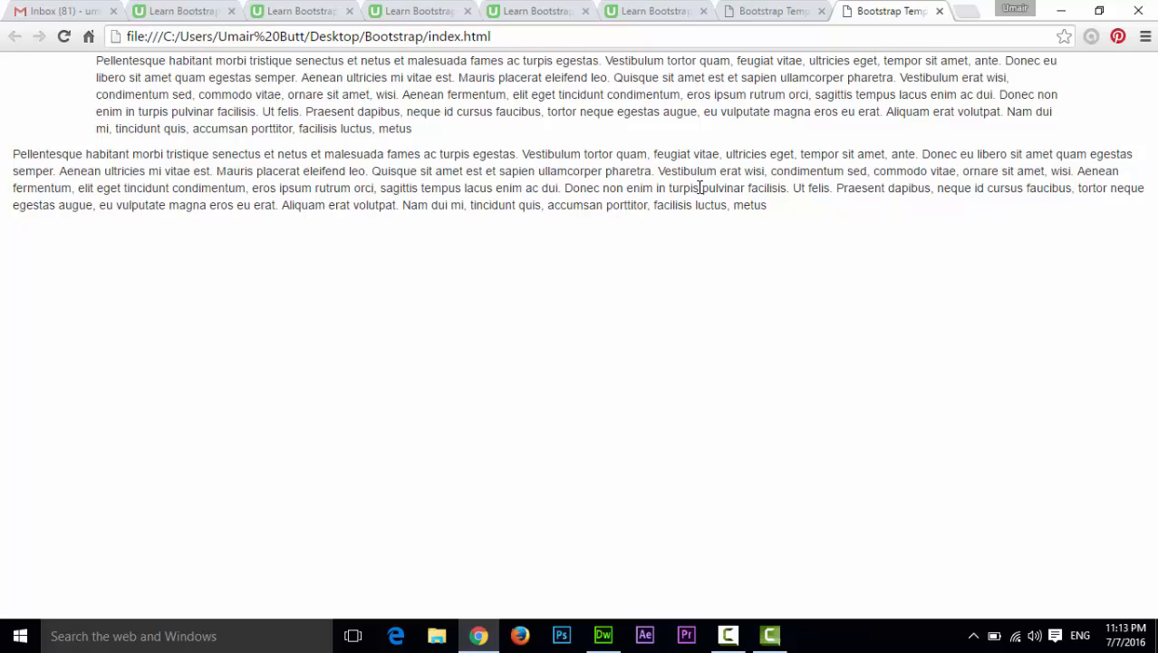
{"action": "mouse_move", "coordinate": [564, 149]}
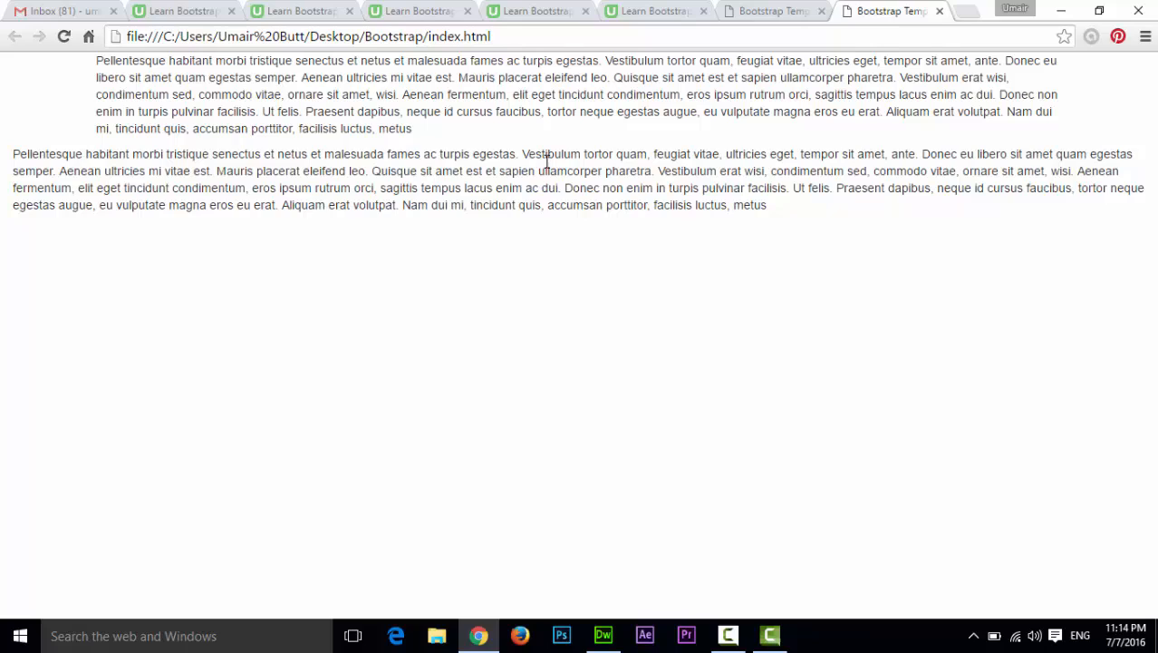
{"action": "mouse_move", "coordinate": [587, 158]}
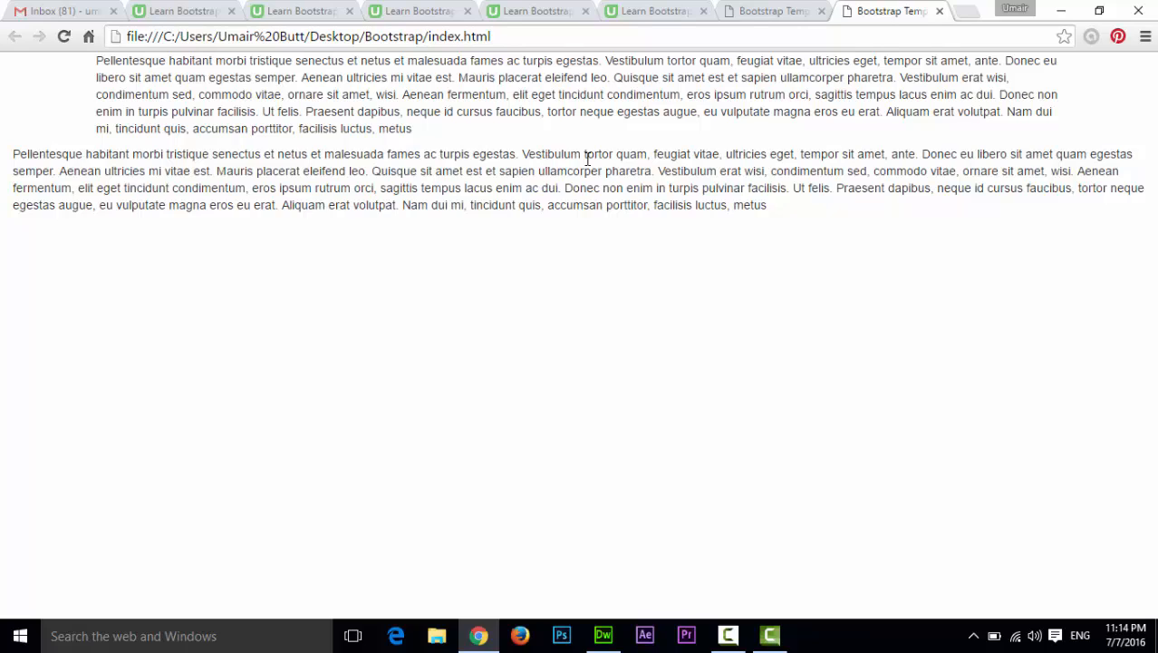